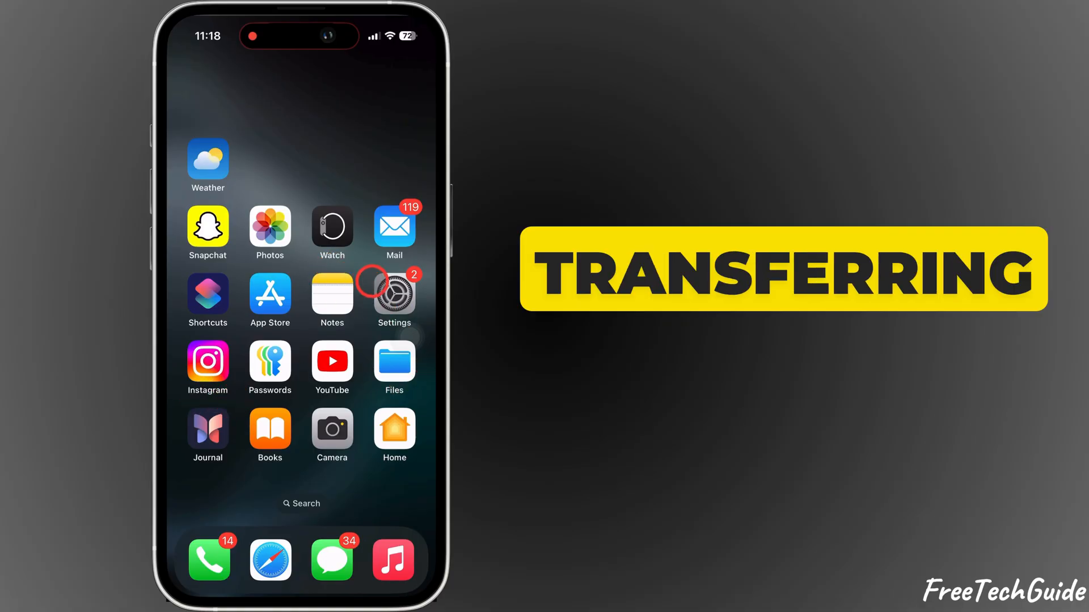
Launch Safari from the Home Screen to reach its start page.
left_click(393, 295)
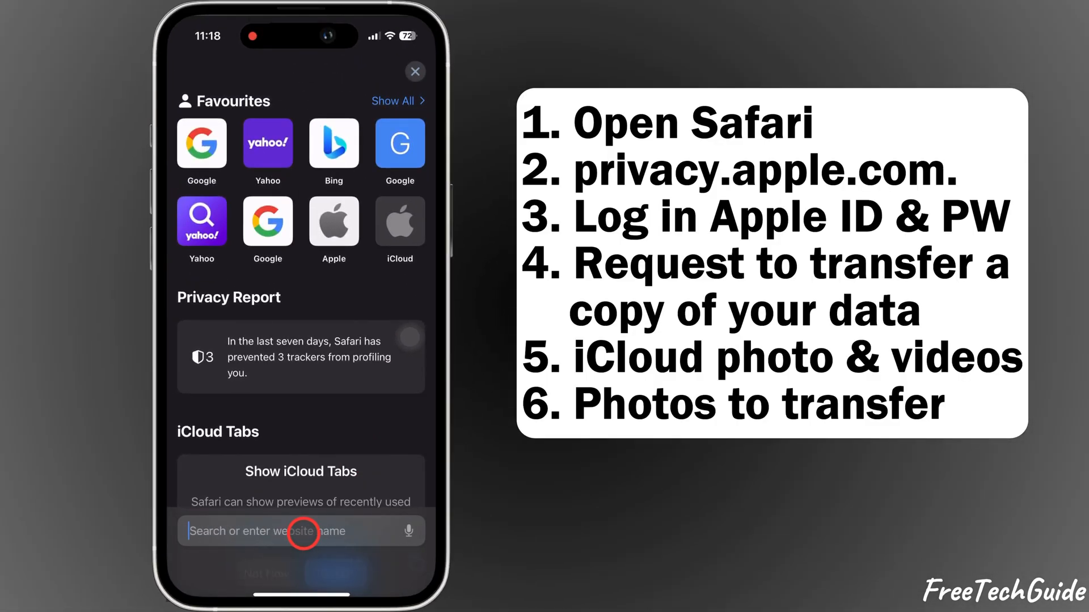
Go to Apple's Data and Privacy site via the suggested result.
type("pro")
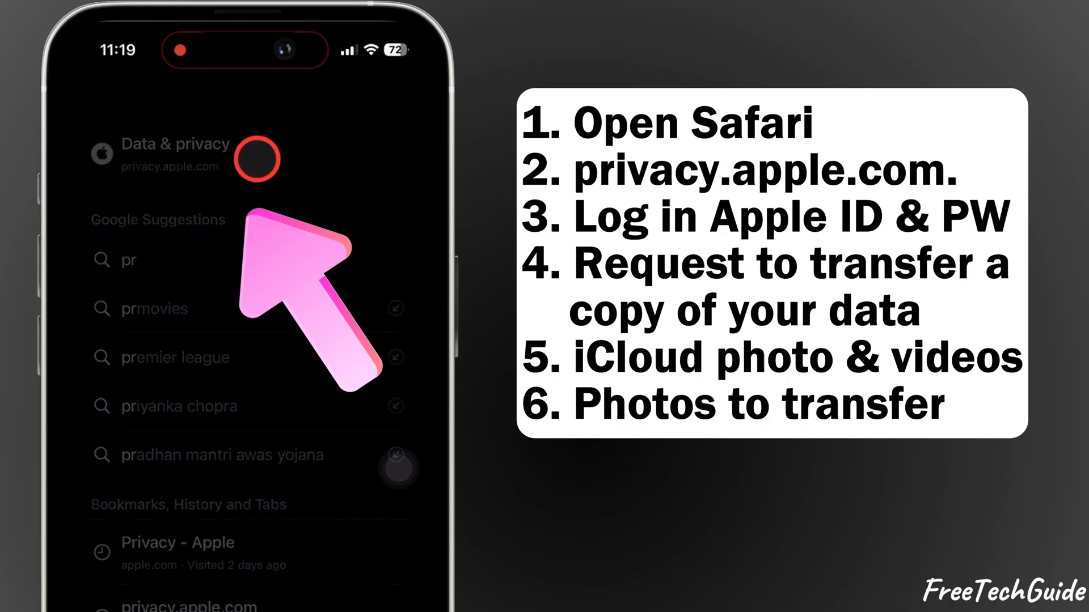
left_click(173, 157)
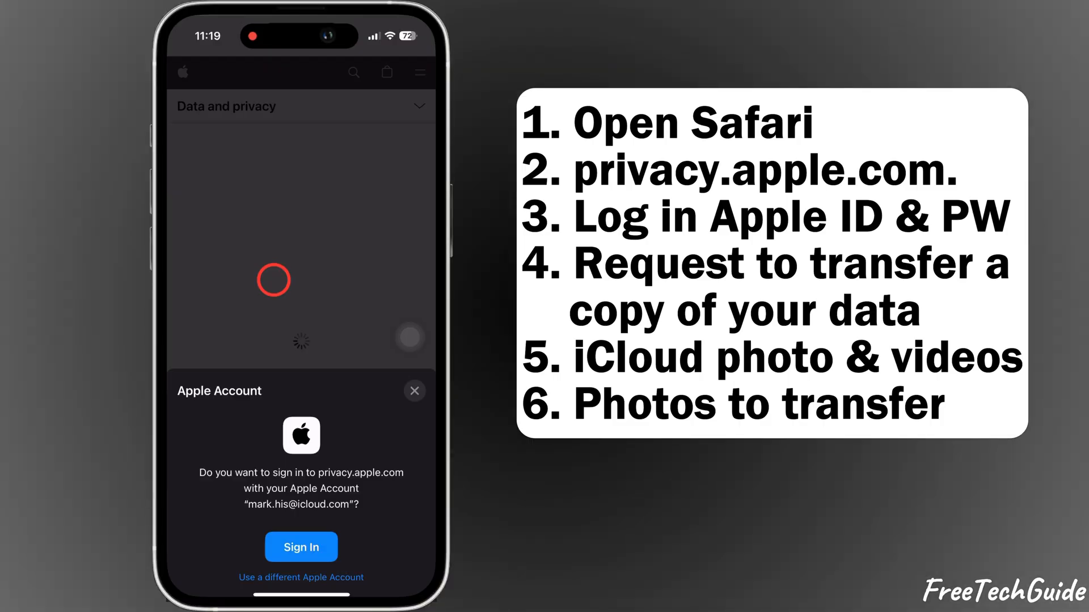
left_click(300, 547)
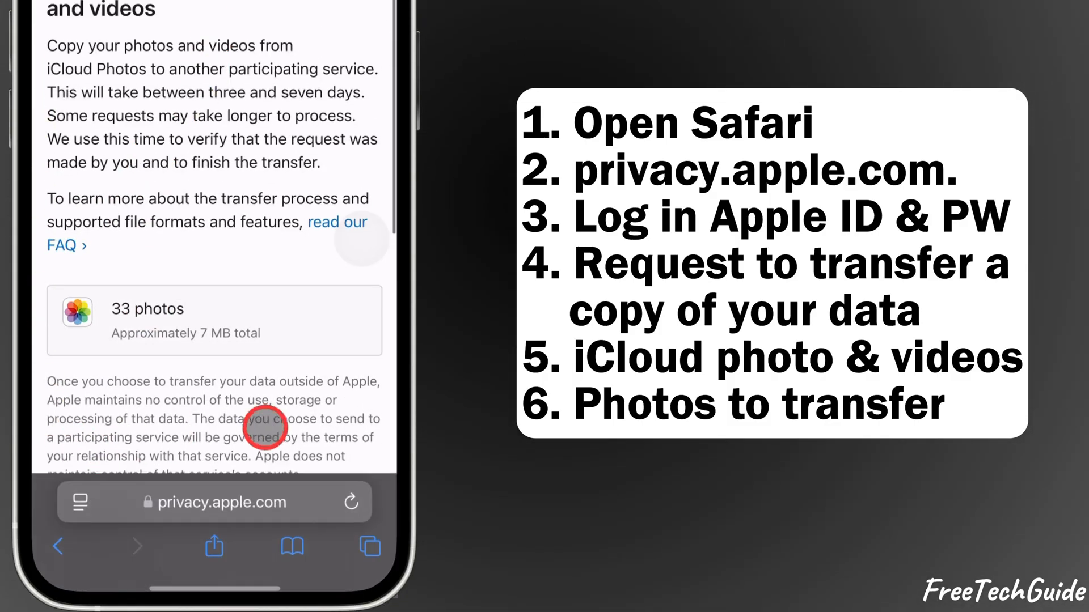
Keep Google Photos as destination, tick Photos (33 photos) and continue to the storage notice.
scroll("down", 3)
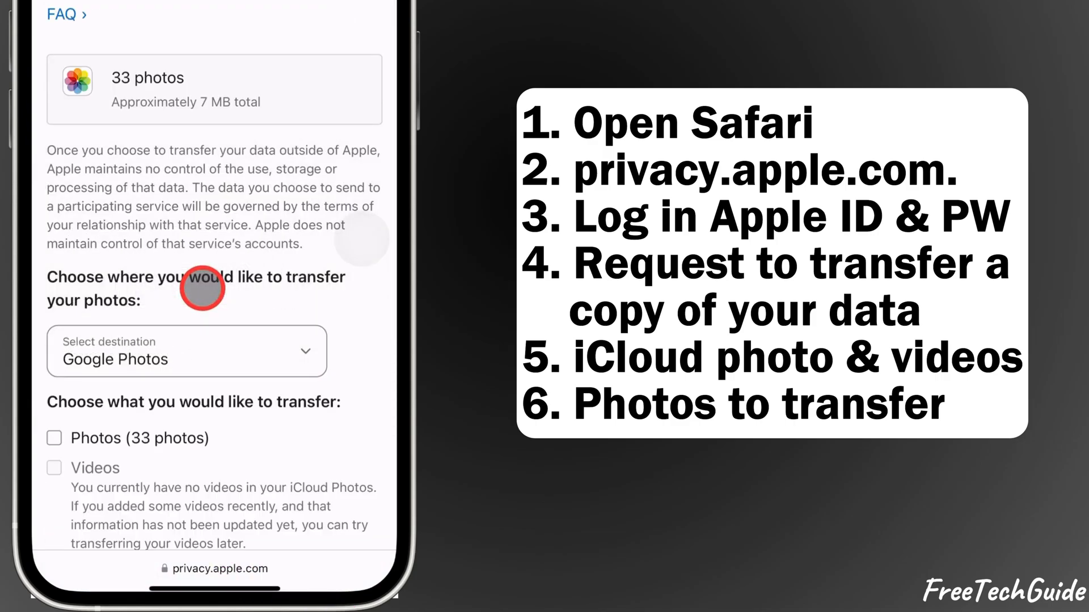
scroll("down", 3)
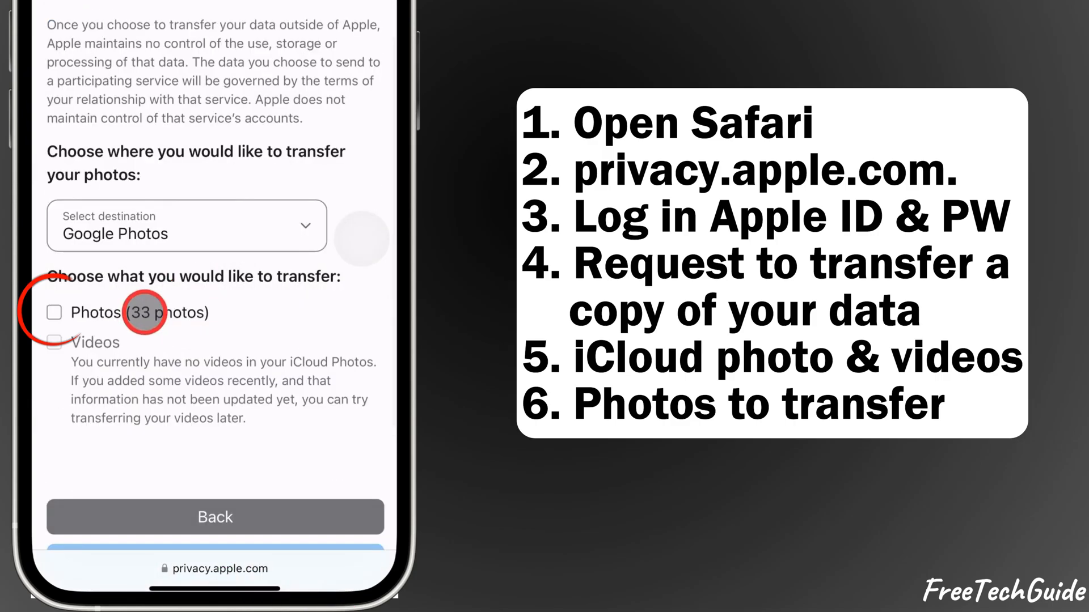
left_click(54, 313)
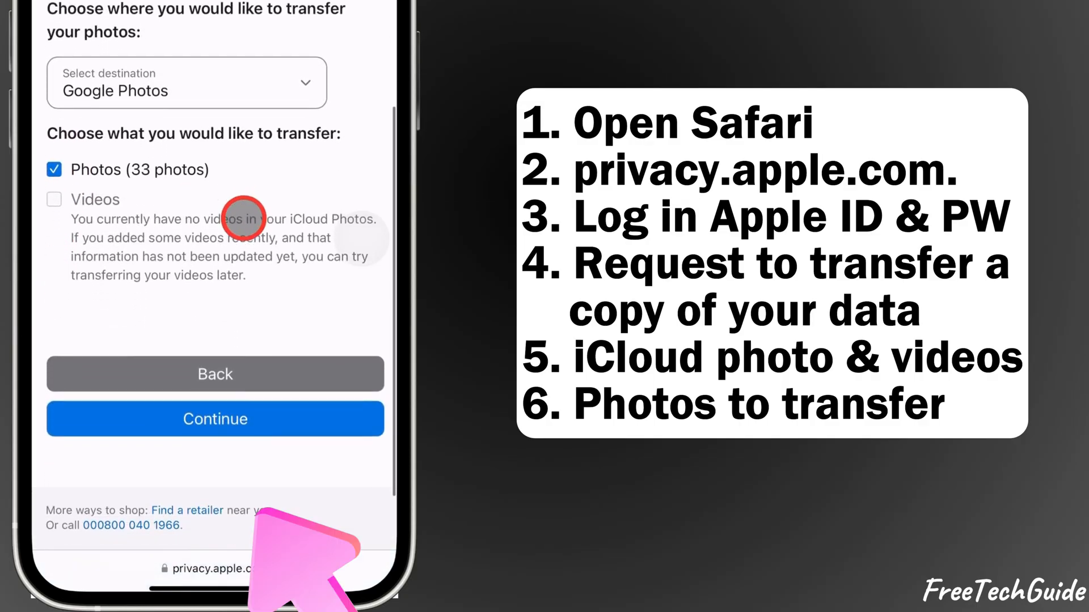
left_click(216, 418)
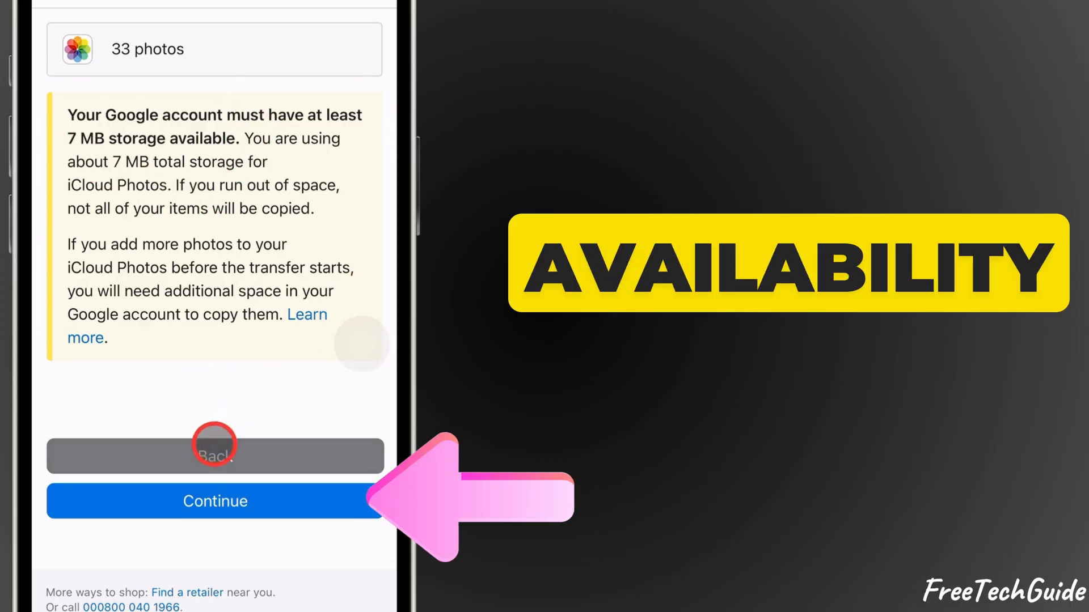
Sign in with the listed Google account and allow adding to its Google Photos library.
left_click(215, 501)
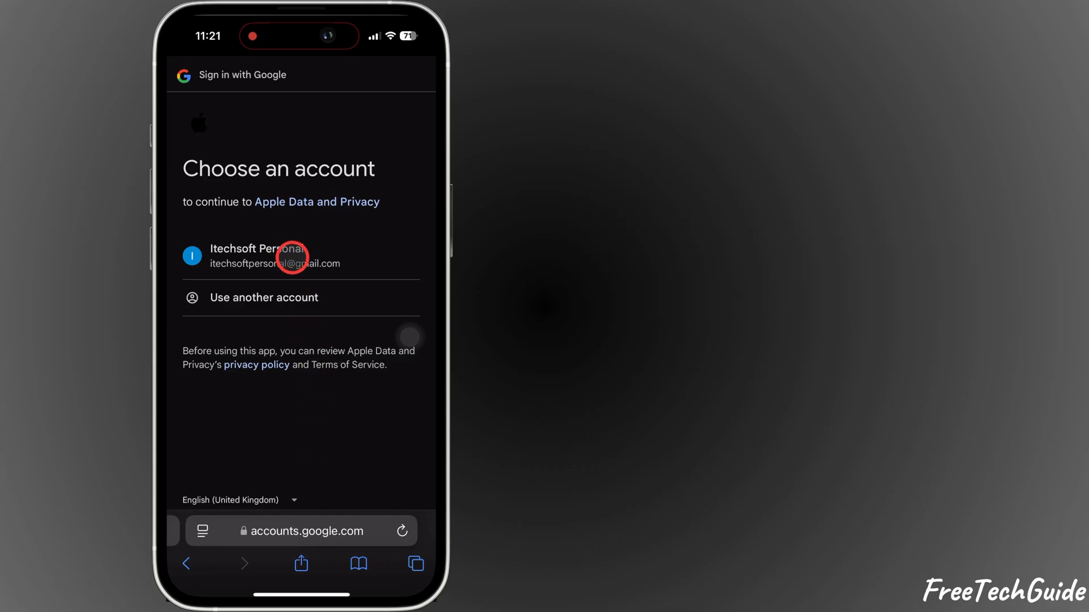
left_click(257, 255)
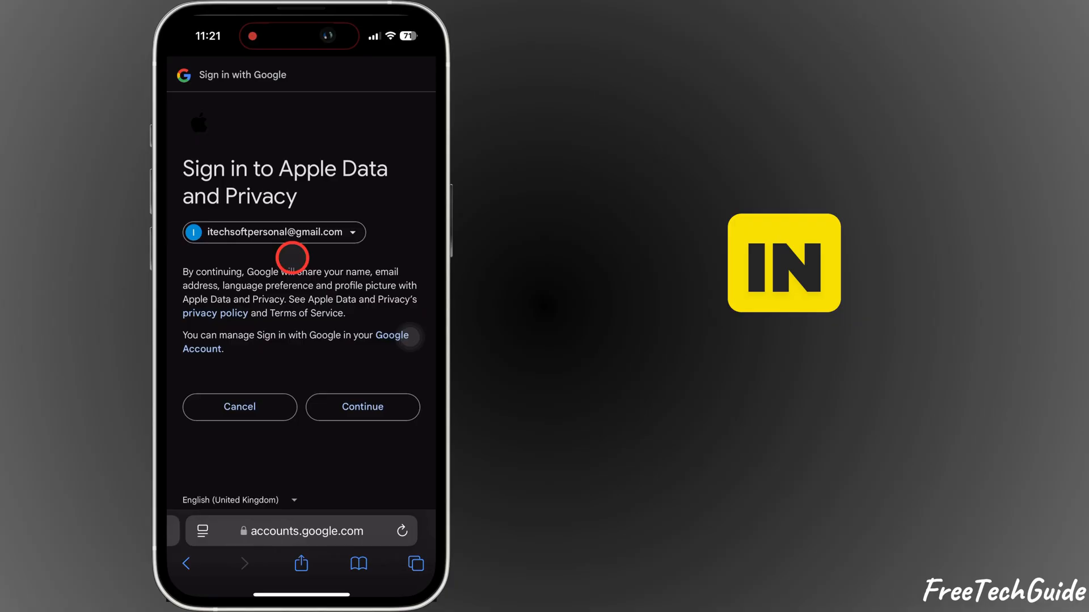
left_click(362, 407)
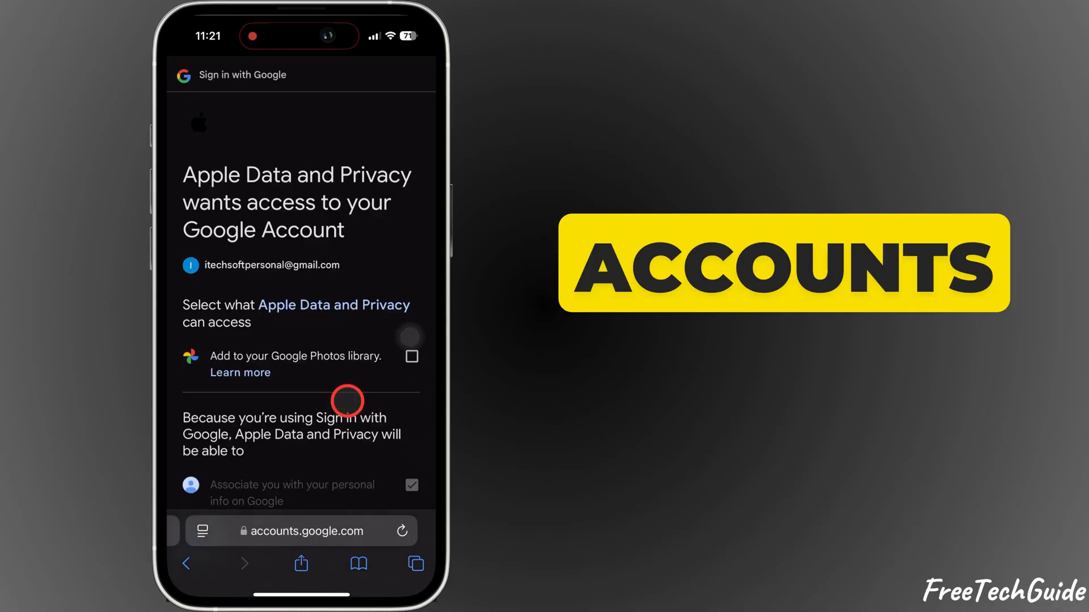
left_click(410, 356)
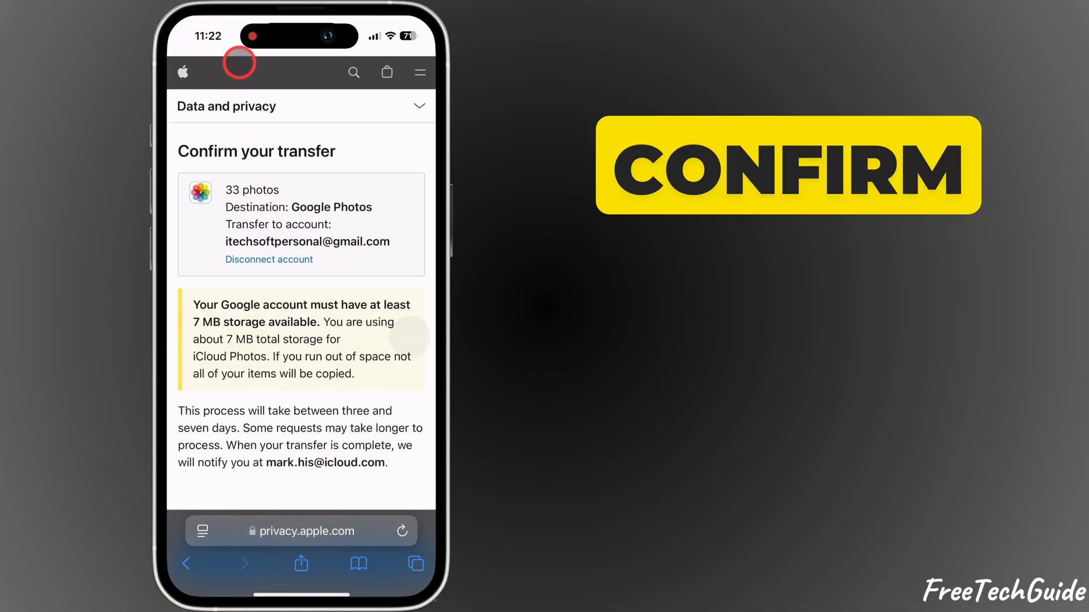
Confirm the transfer so the 33 photos begin copying to Google Photos.
scroll("down", 3)
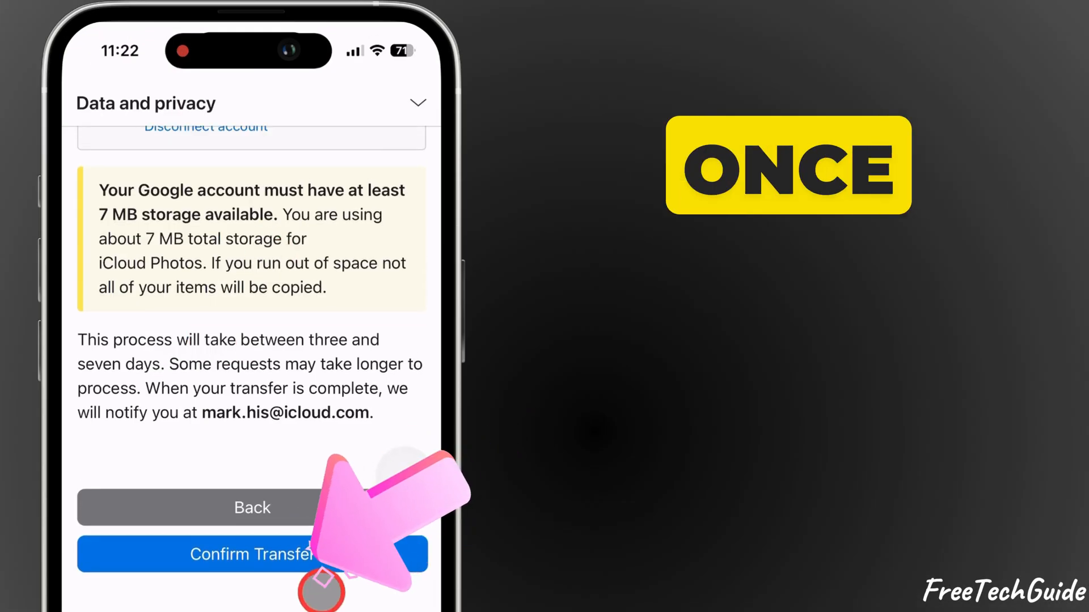
left_click(252, 555)
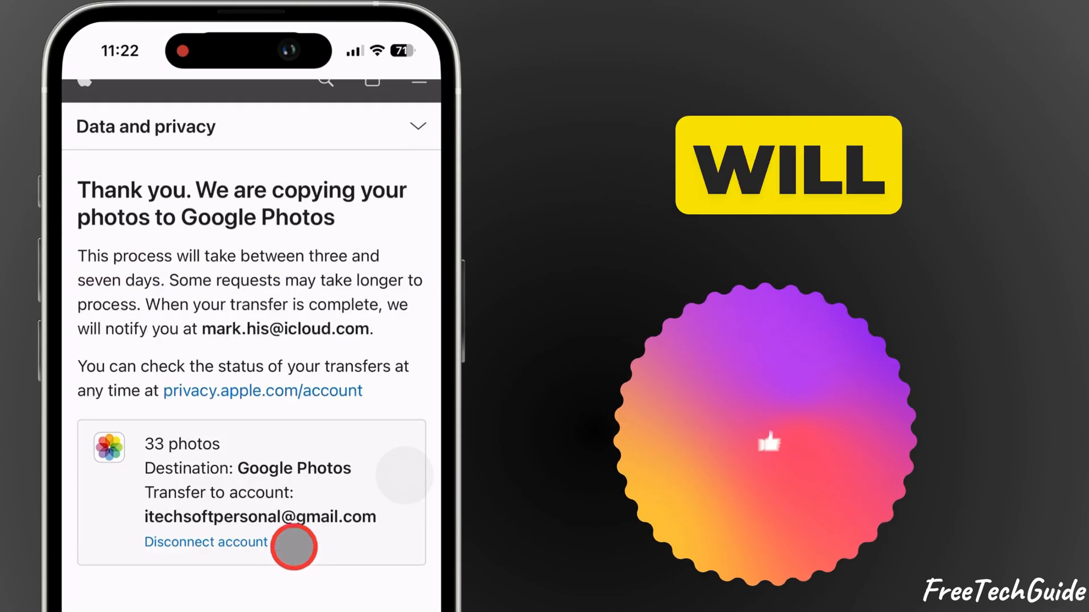
scroll("down", 3)
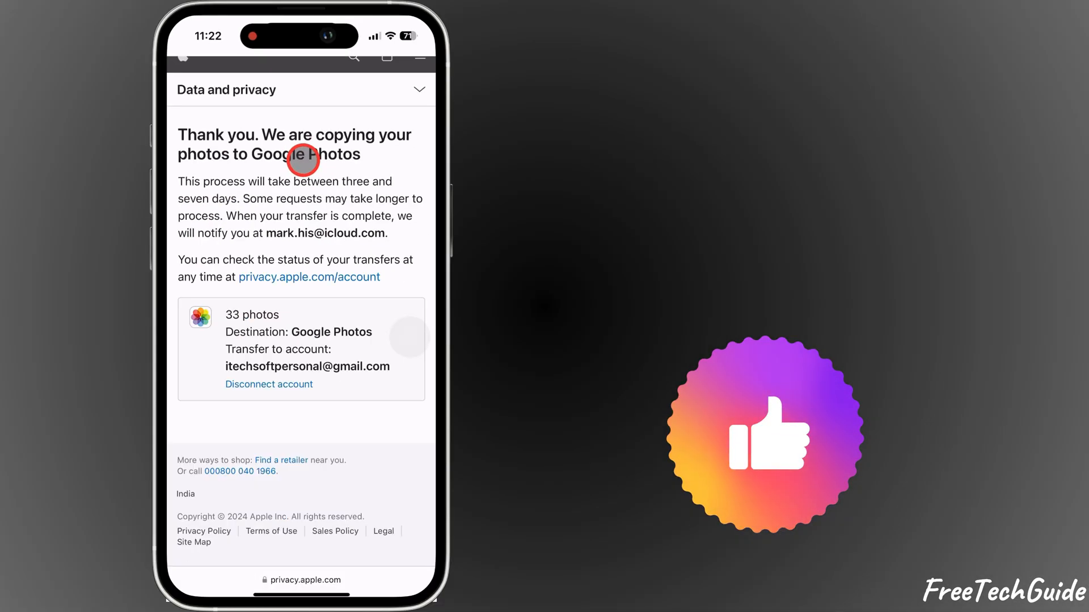